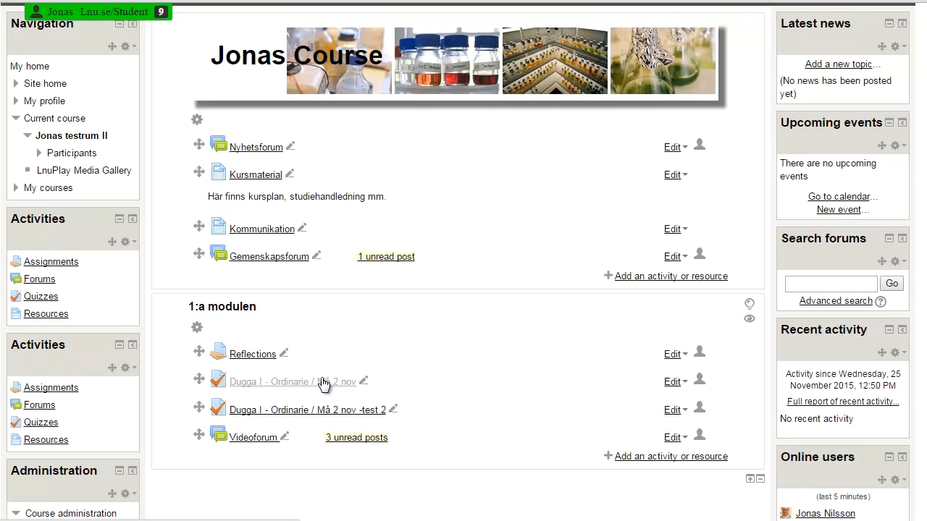
pyautogui.moveTo(453, 426)
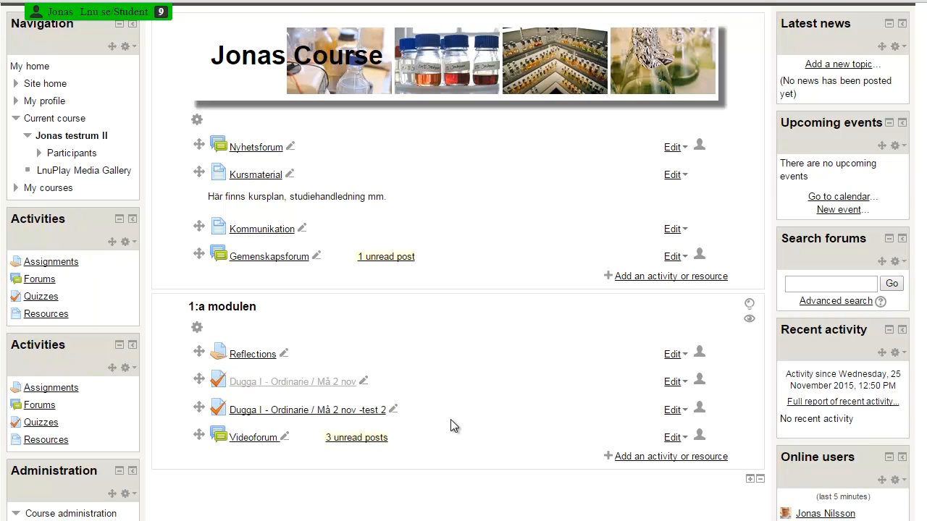
pyautogui.moveTo(455, 425)
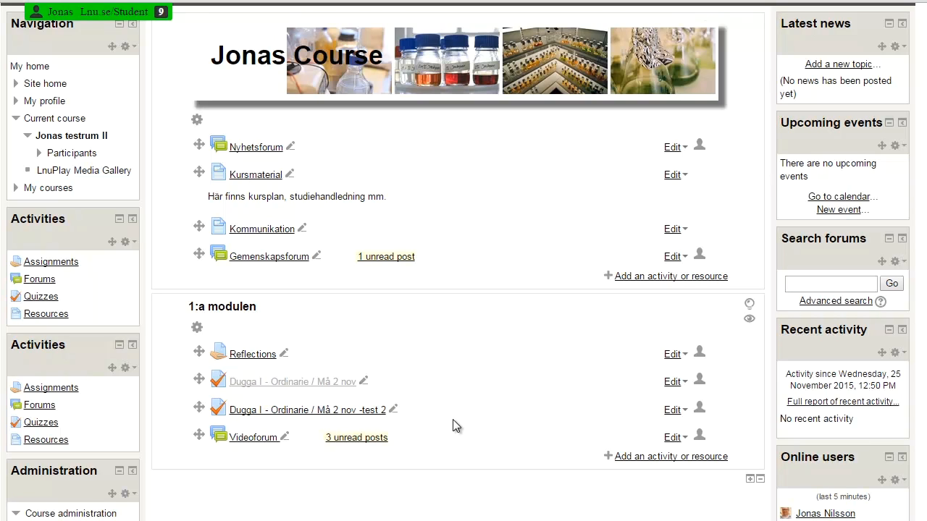
pyautogui.moveTo(451, 426)
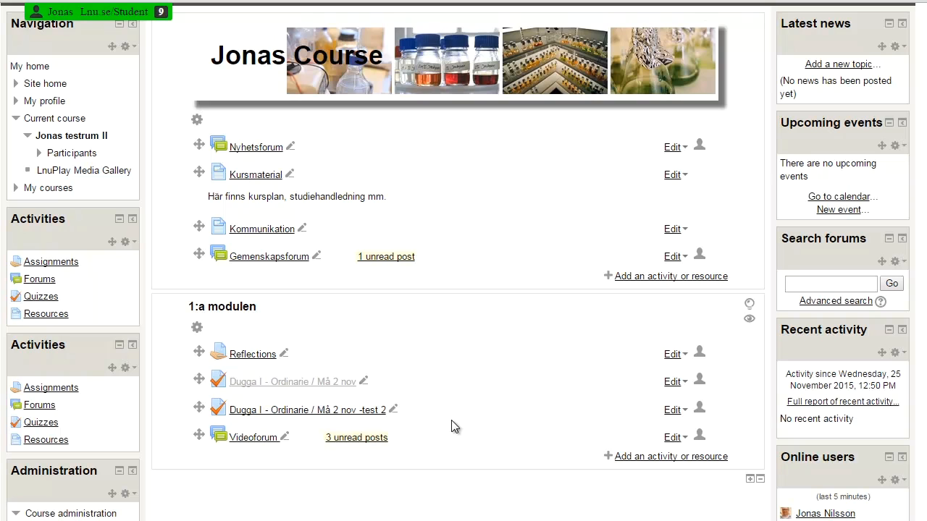
pyautogui.moveTo(451, 423)
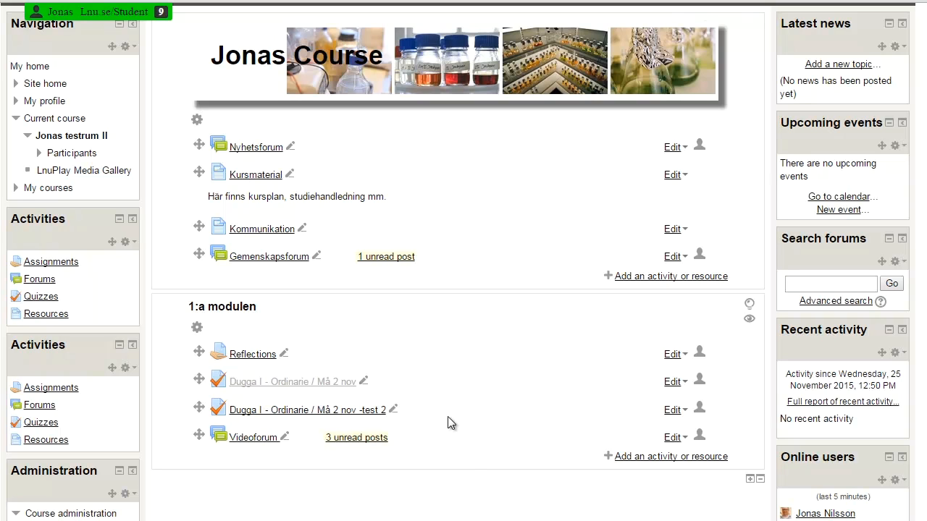
pyautogui.moveTo(670, 456)
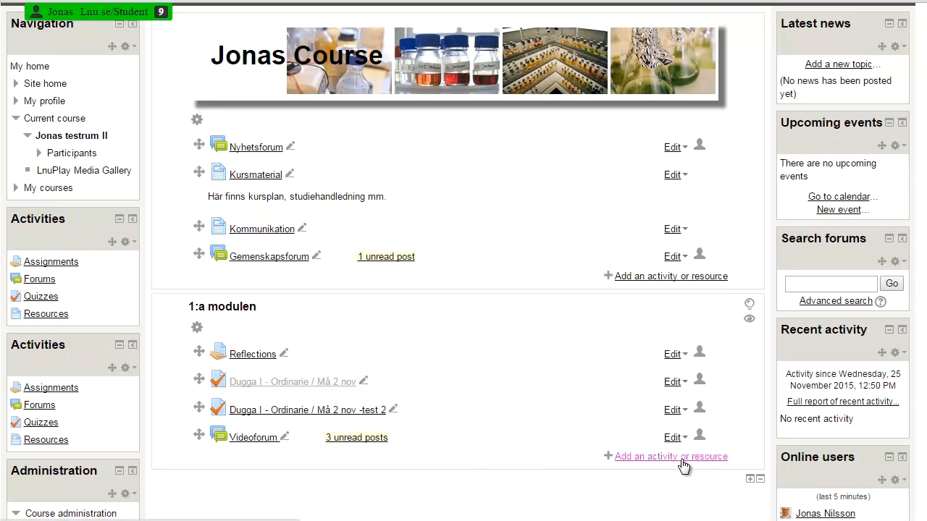
# - Choose Forum in the activity chooser for the 1:a modulen section
pyautogui.click(671, 456)
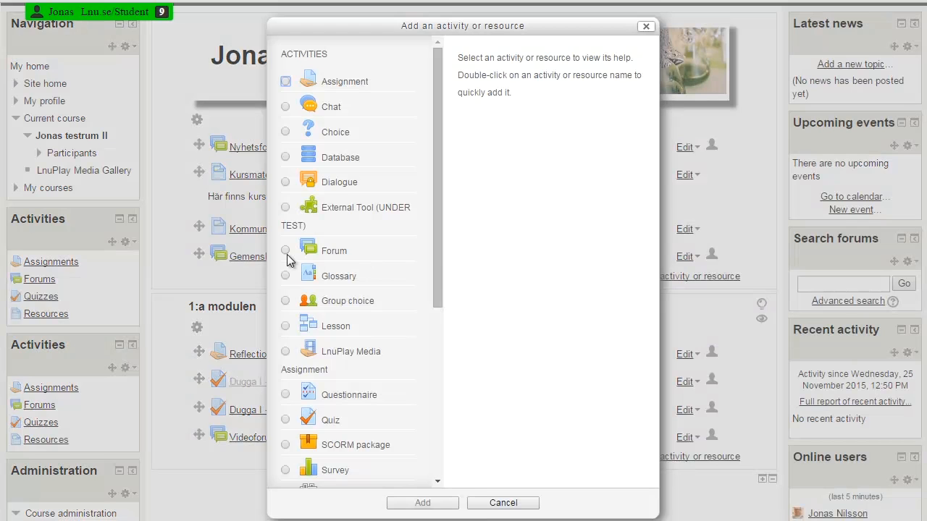
pyautogui.click(284, 250)
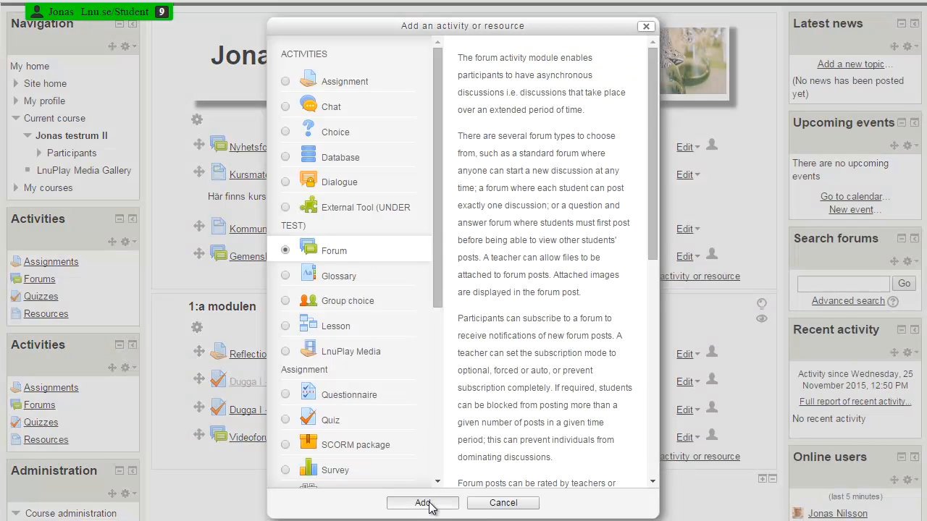
# - Create a Q and A forum named 'Question' with description 'Question' and save
pyautogui.click(422, 503)
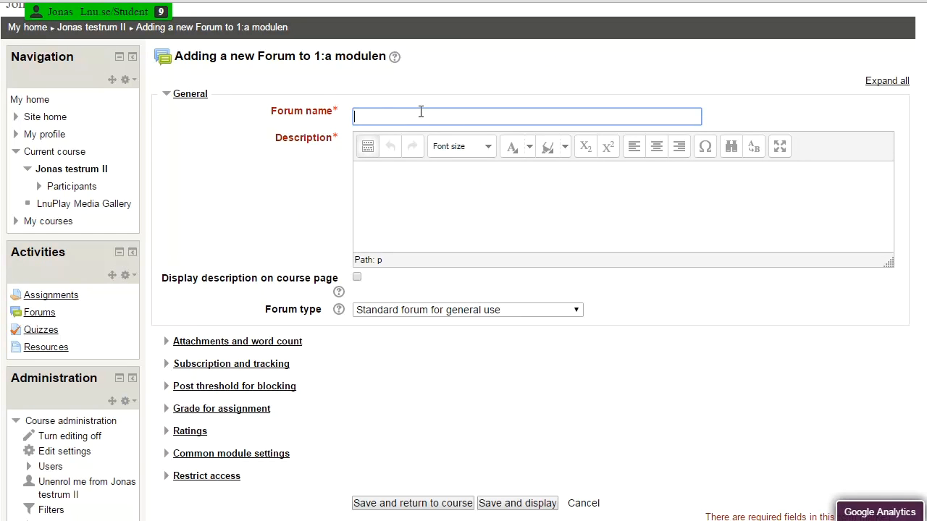
pyautogui.write('Question')
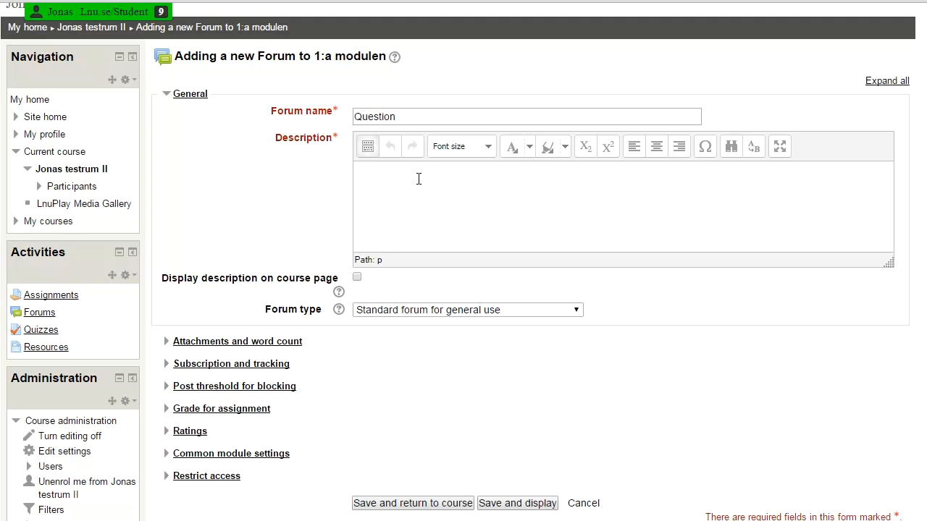
pyautogui.write('Question')
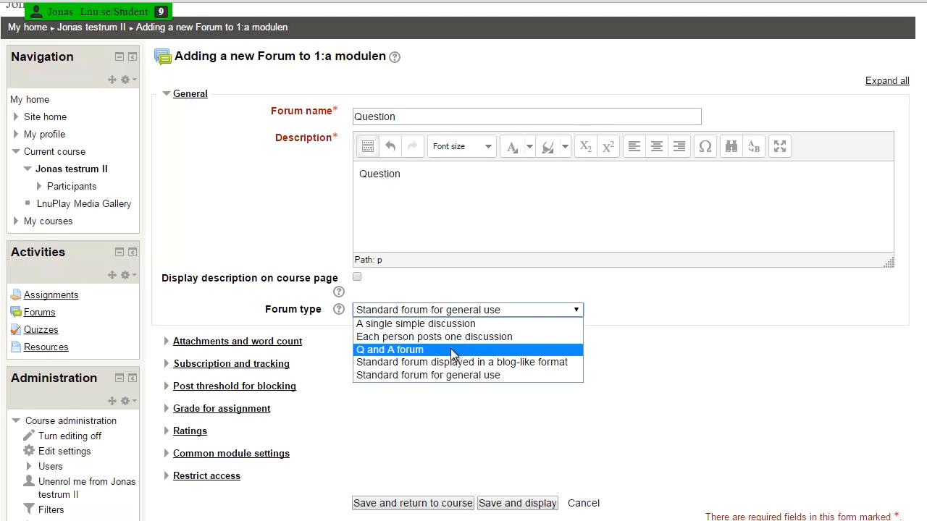
pyautogui.click(389, 349)
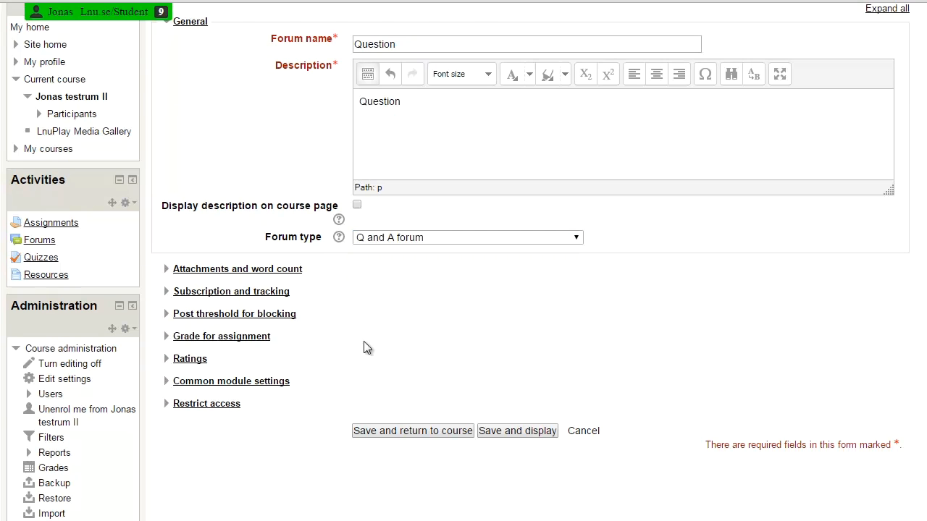
pyautogui.moveTo(248, 417)
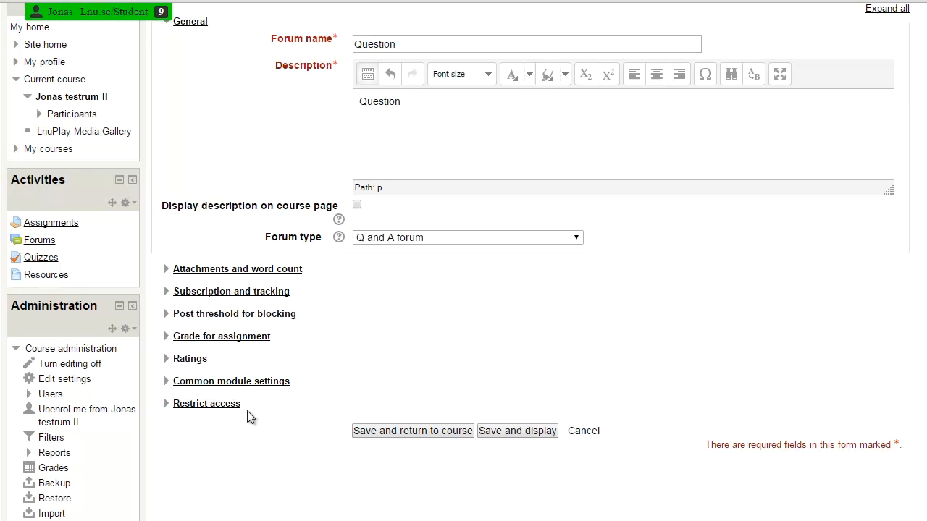
pyautogui.moveTo(335, 305)
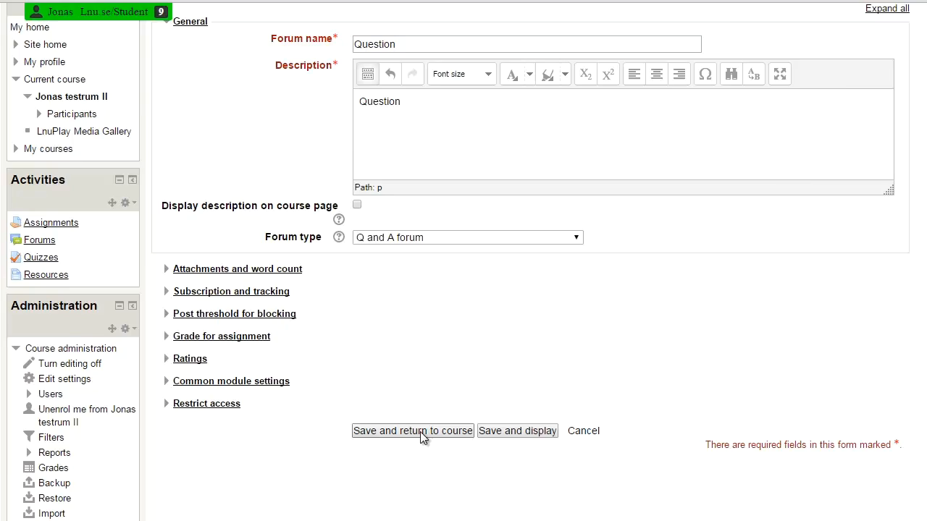
pyautogui.click(413, 431)
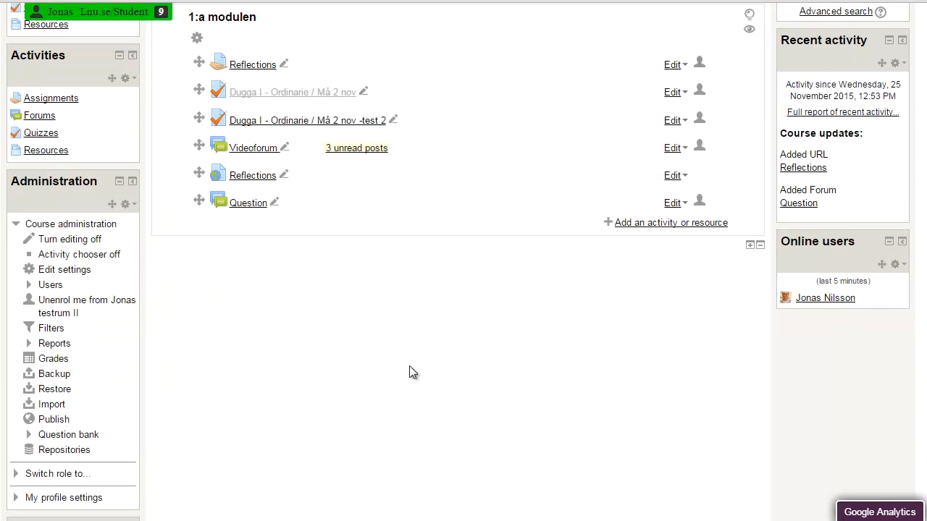
pyautogui.moveTo(253, 245)
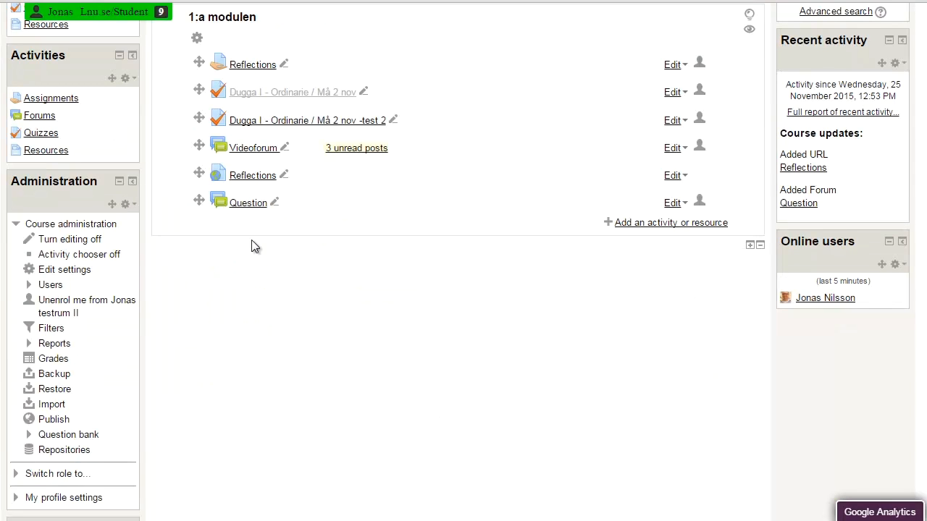
pyautogui.moveTo(248, 202)
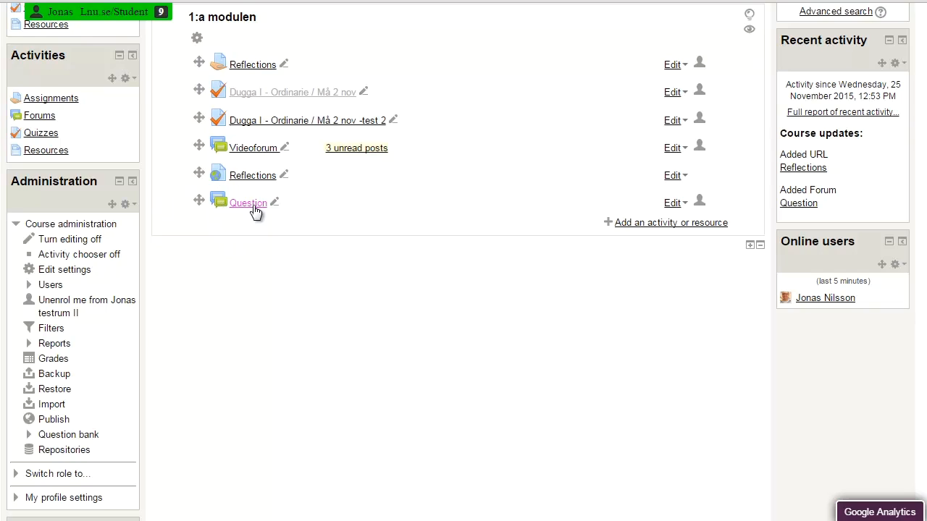
# - Open the 'Question' forum from the 1:a modulen section
pyautogui.click(248, 202)
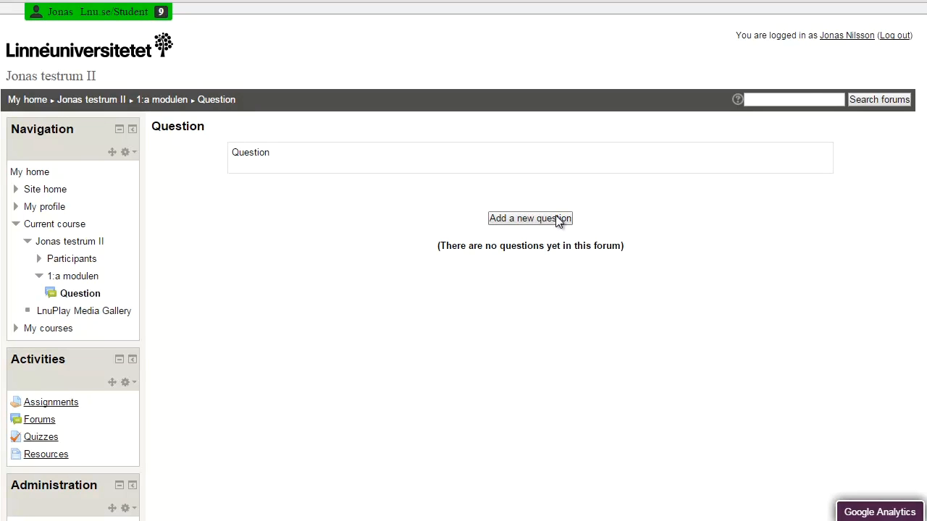
pyautogui.moveTo(557, 225)
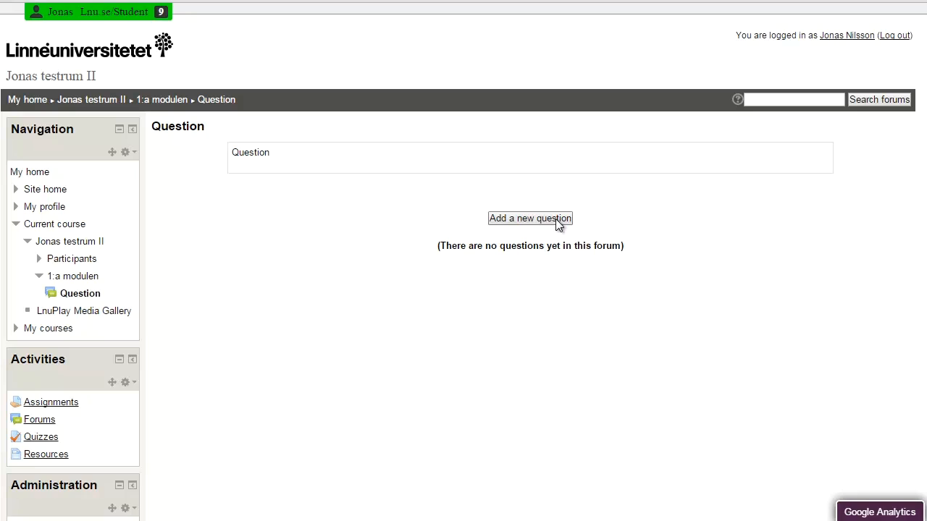
# - Post the question 'how much wood could a woodchuck chuck if a woodchuck could chuck wood'
pyautogui.click(529, 218)
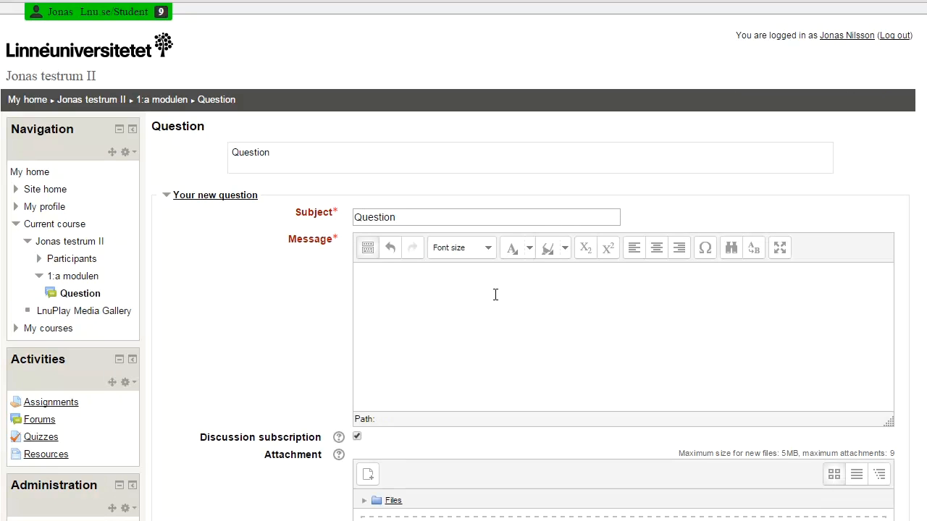
pyautogui.write('how much wood could a woodchuck chuck if a woodchuck could chuck wood?')
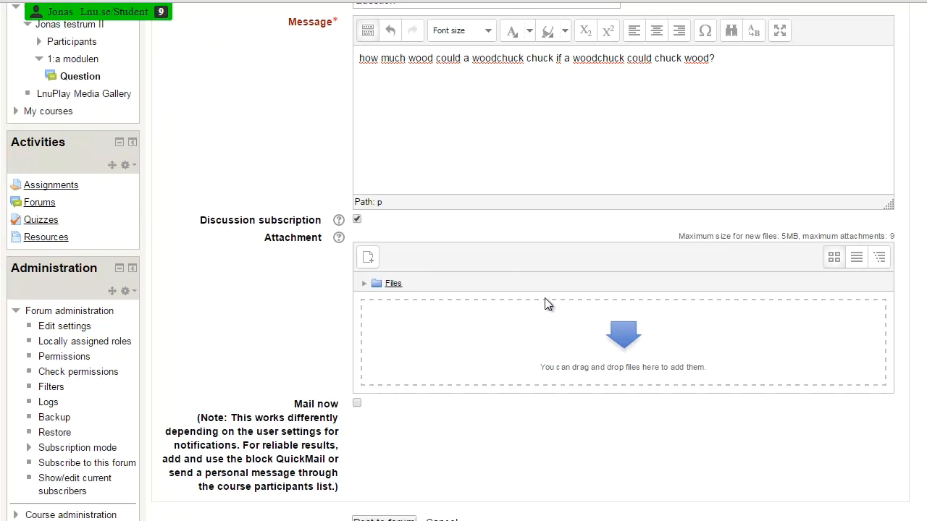
pyautogui.moveTo(428, 295)
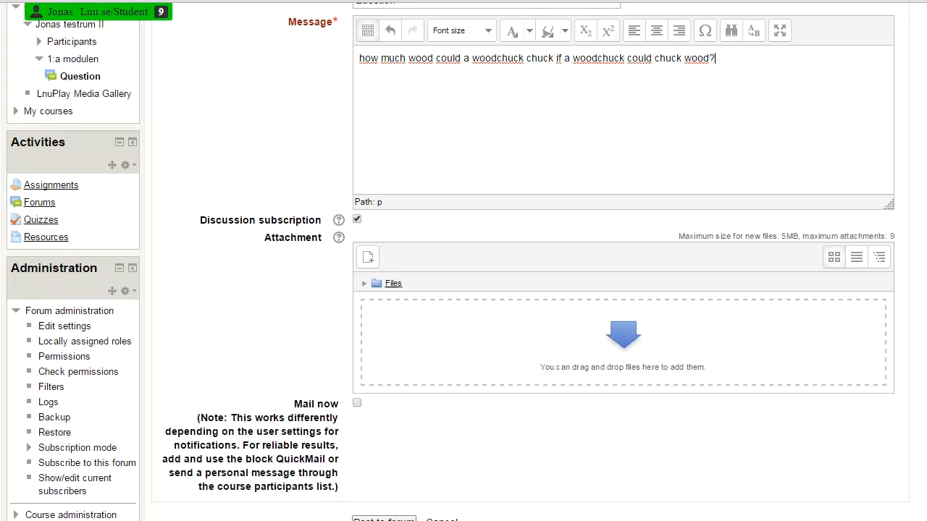
pyautogui.click(383, 520)
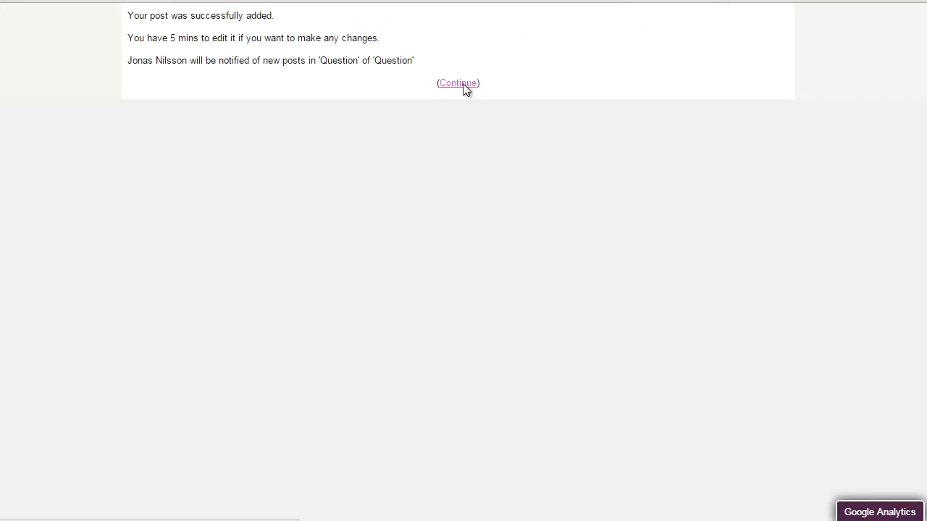
pyautogui.click(458, 83)
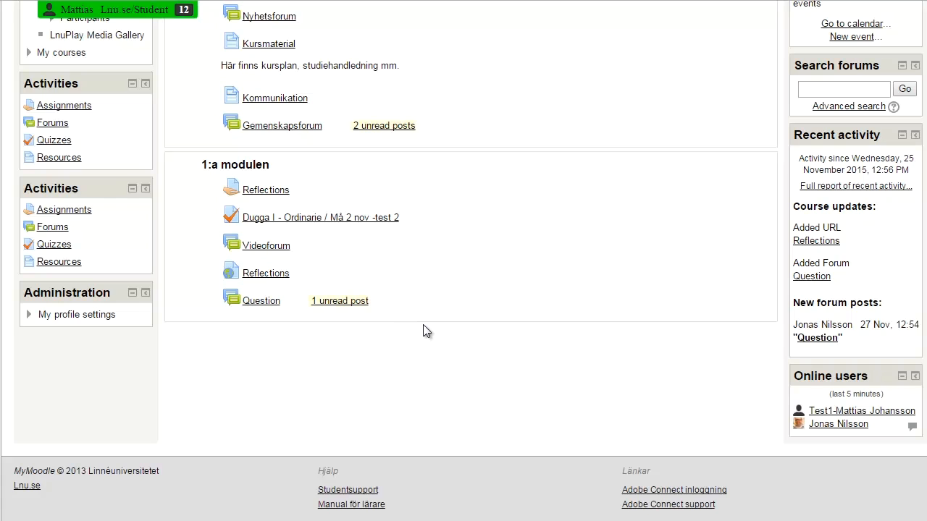
pyautogui.moveTo(369, 339)
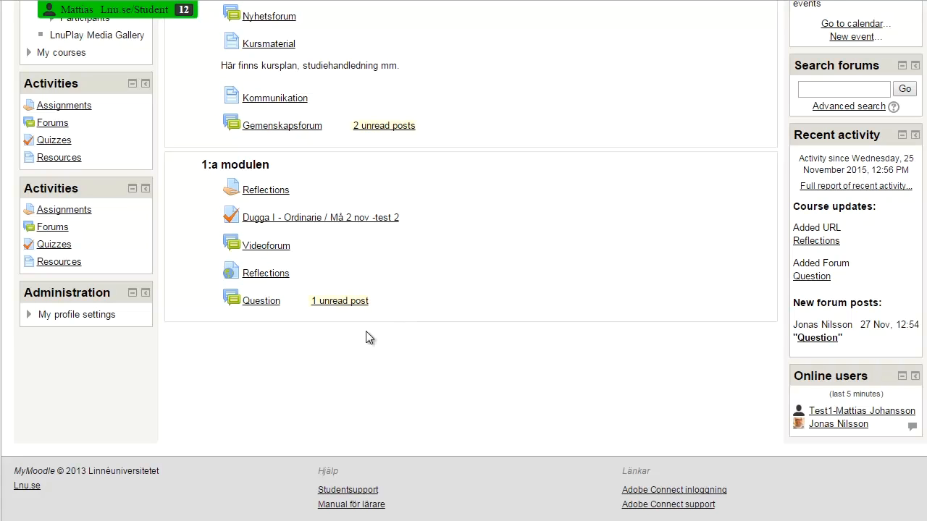
pyautogui.moveTo(364, 325)
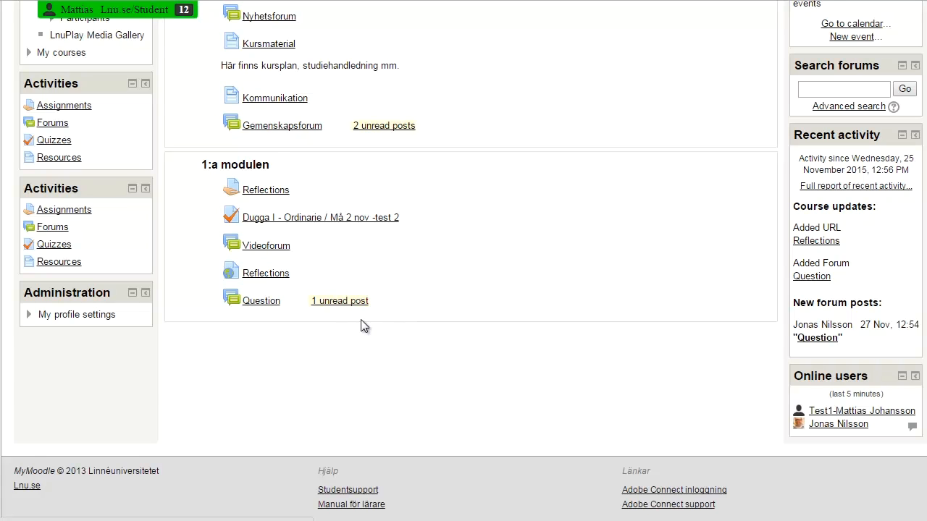
# - Reply 'Alot!' to the teacher's woodchuck question in the Question discussion
pyautogui.click(261, 300)
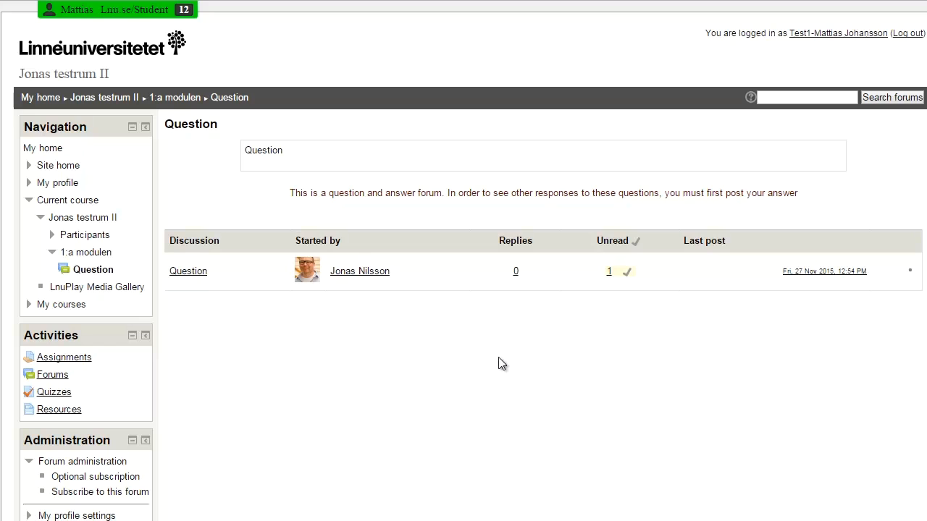
pyautogui.click(187, 271)
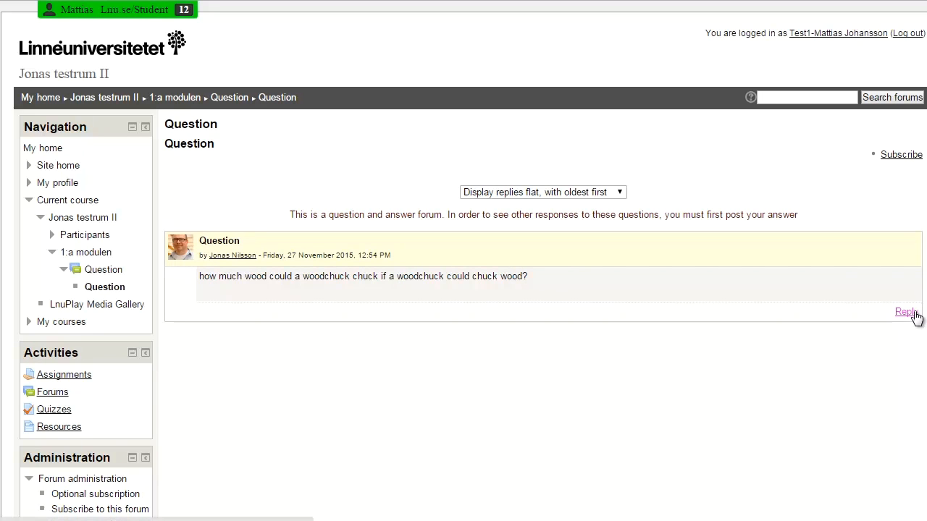
pyautogui.click(906, 311)
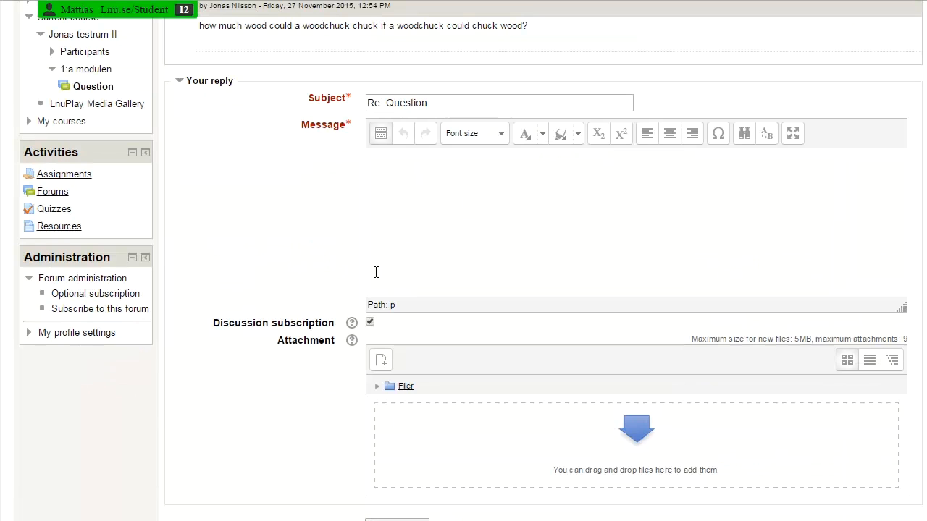
pyautogui.write('Alot!')
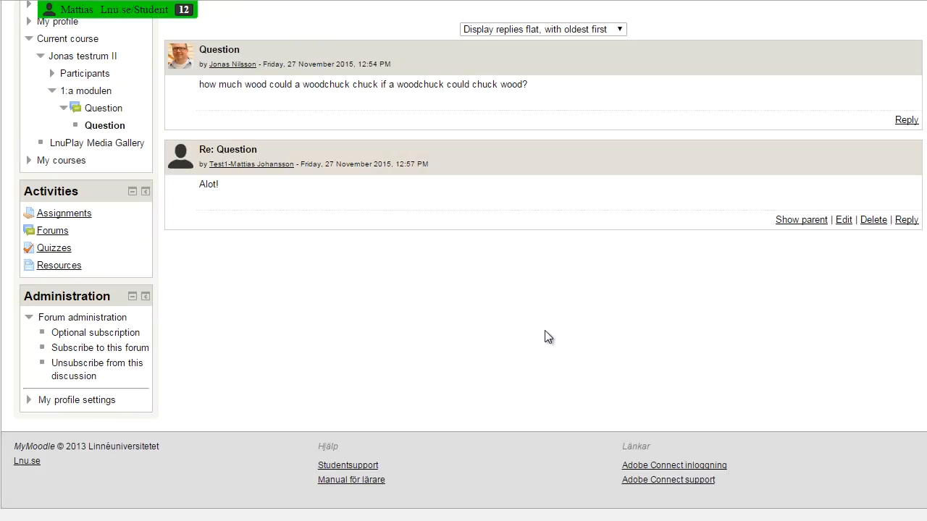
pyautogui.moveTo(577, 284)
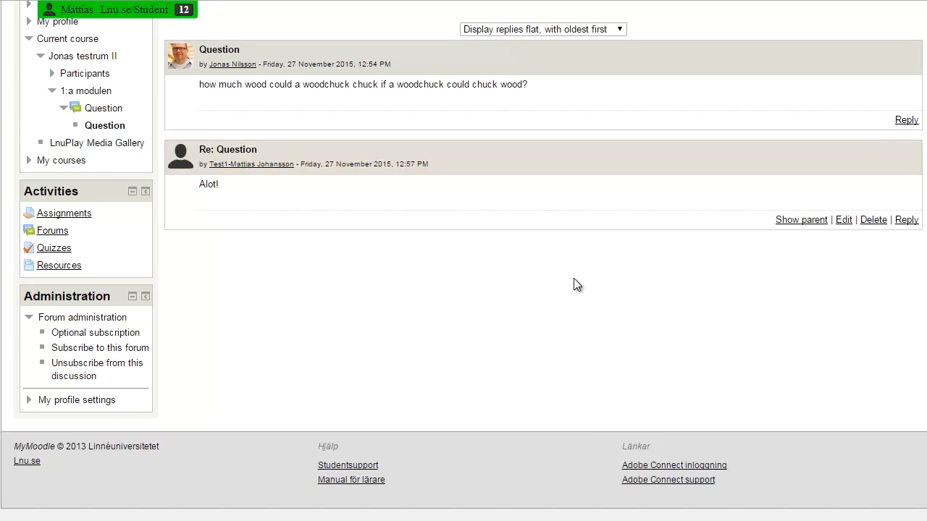
pyautogui.moveTo(595, 287)
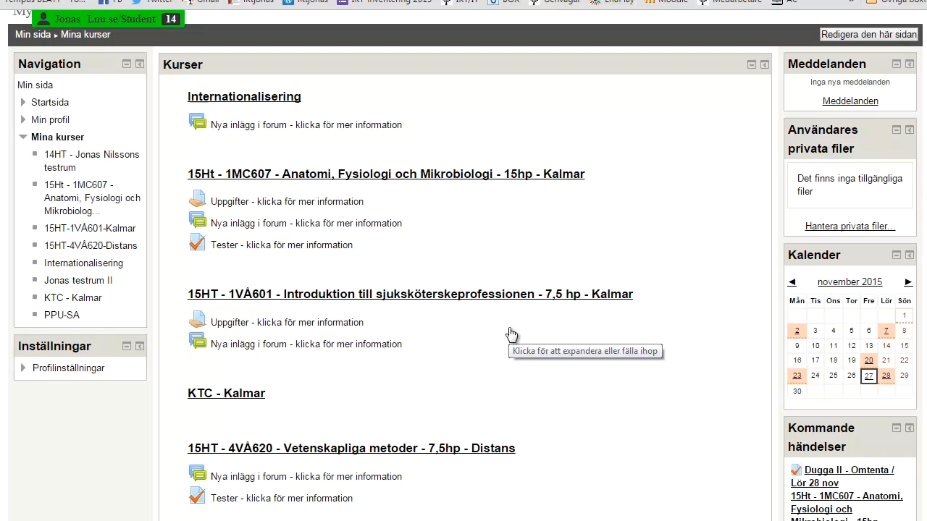
pyautogui.moveTo(516, 328)
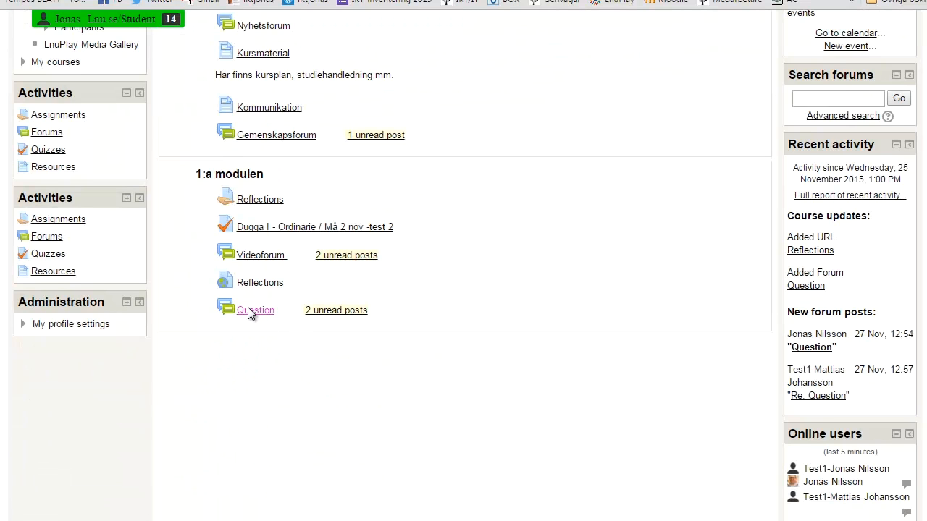
# - Open the Question forum's woodchuck discussion as the second student
pyautogui.click(254, 310)
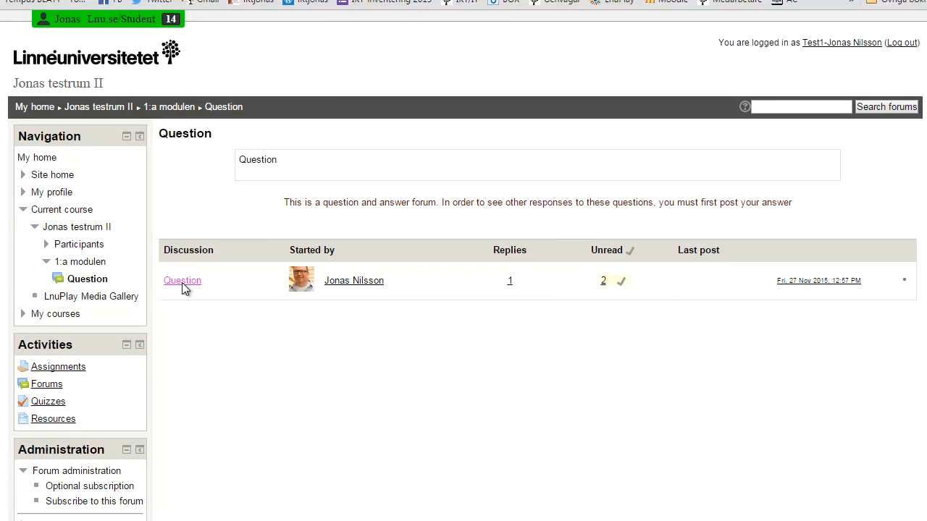
pyautogui.click(182, 280)
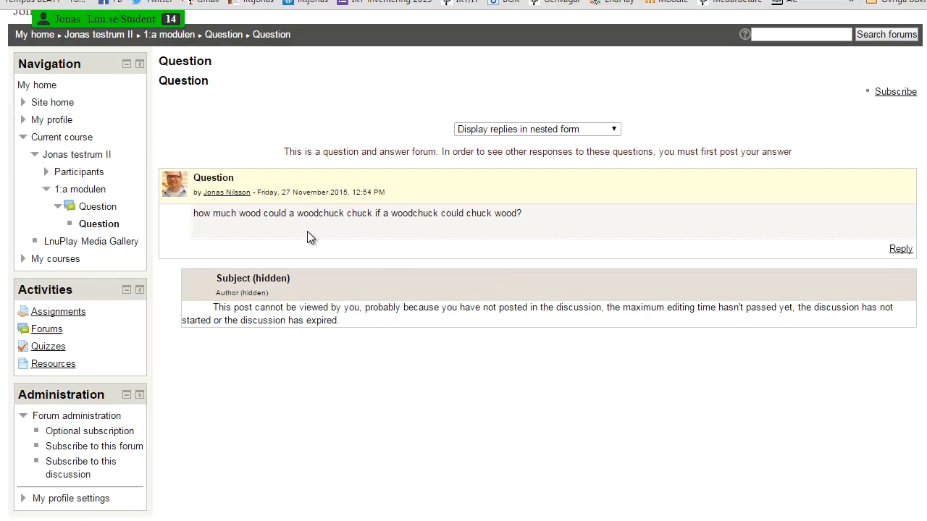
pyautogui.moveTo(454, 258)
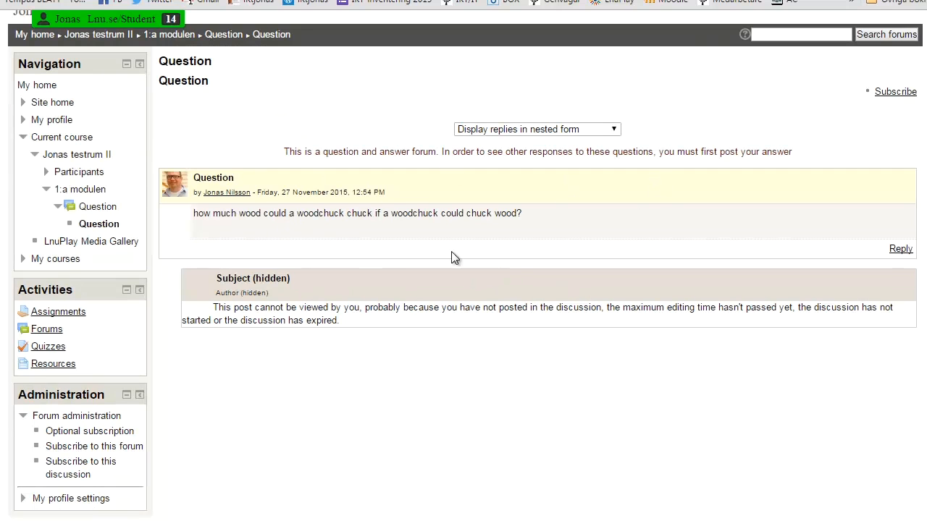
pyautogui.moveTo(158, 266)
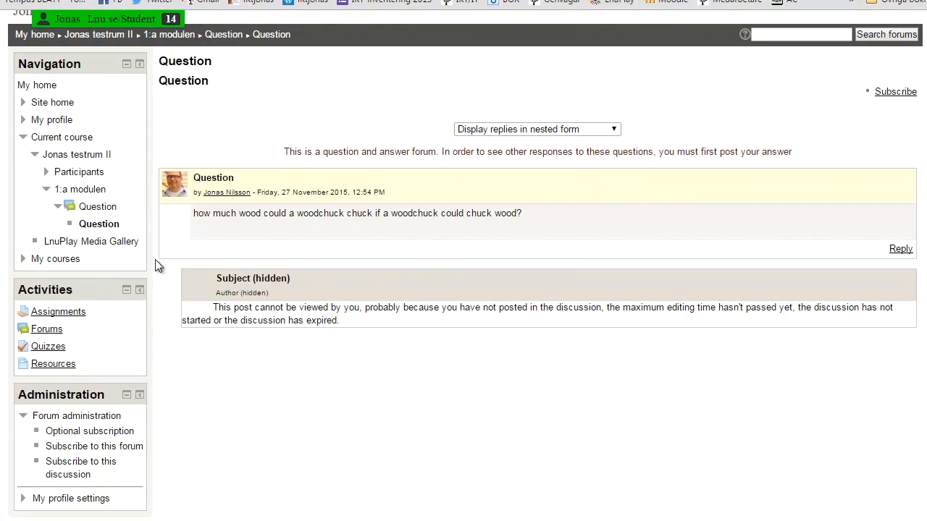
pyautogui.moveTo(427, 321)
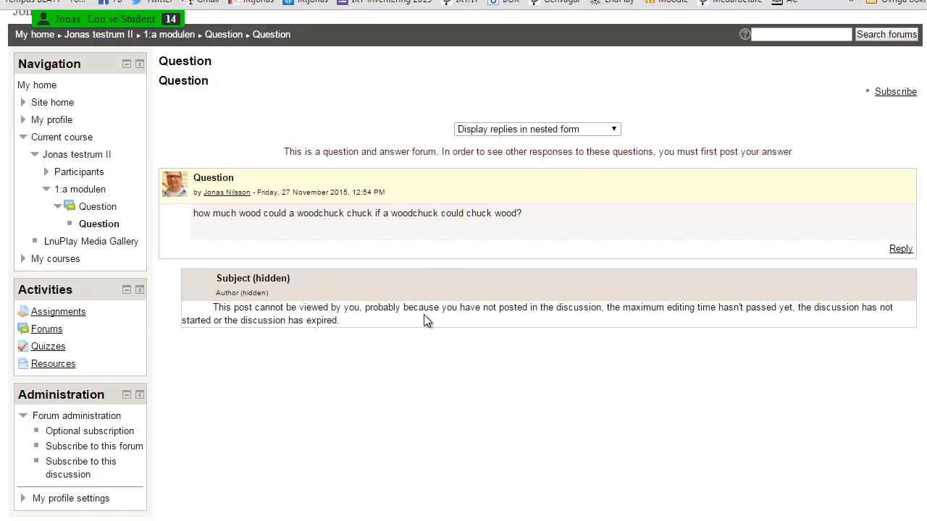
pyautogui.moveTo(458, 379)
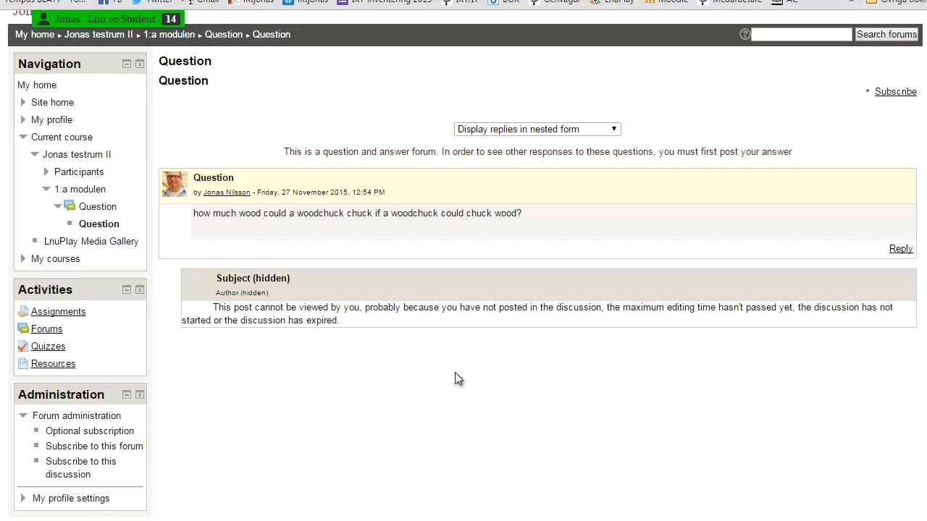
pyautogui.moveTo(470, 367)
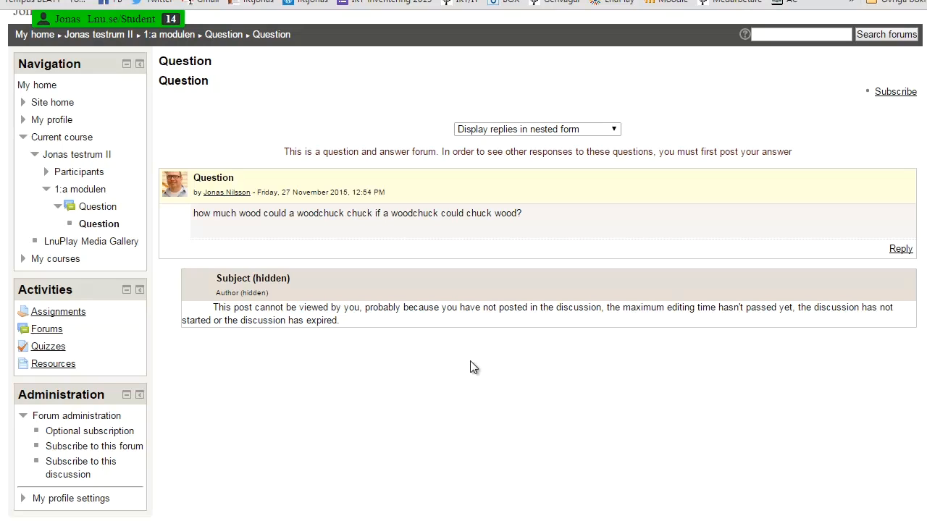
pyautogui.moveTo(469, 364)
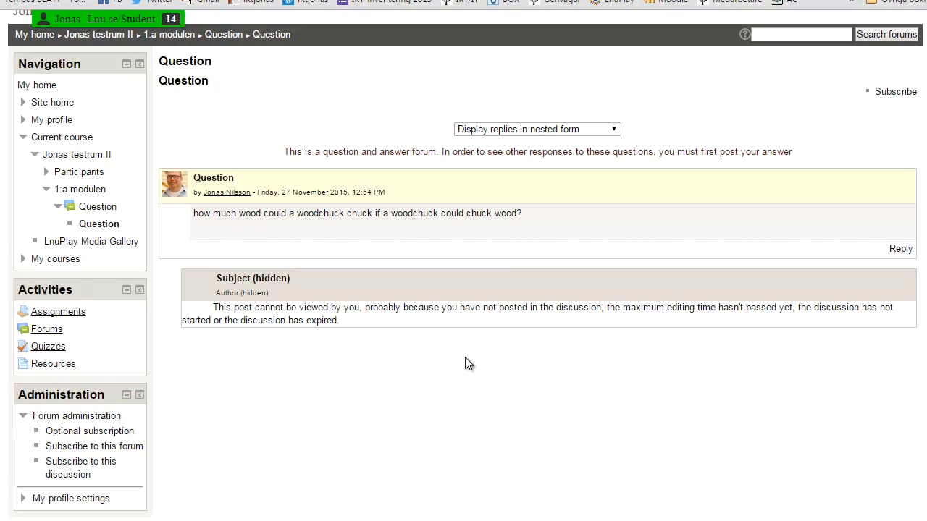
pyautogui.moveTo(523, 275)
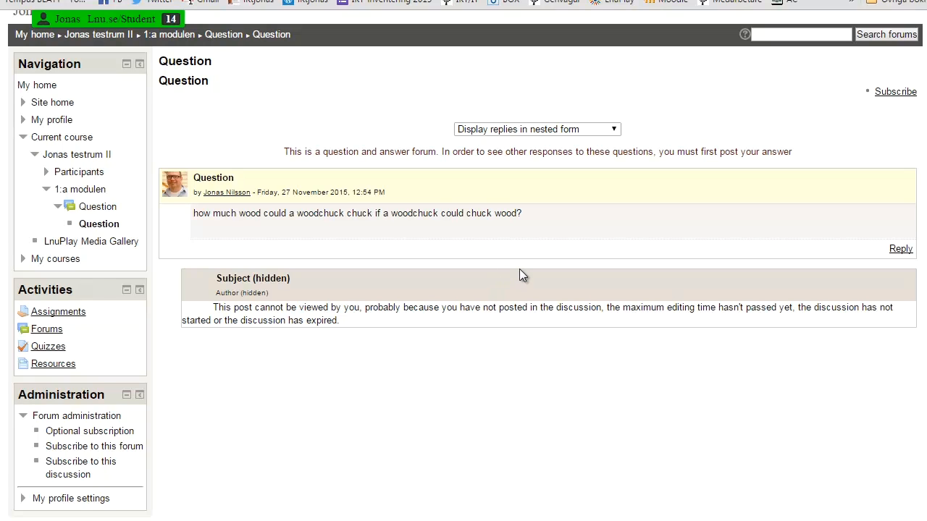
pyautogui.moveTo(520, 298)
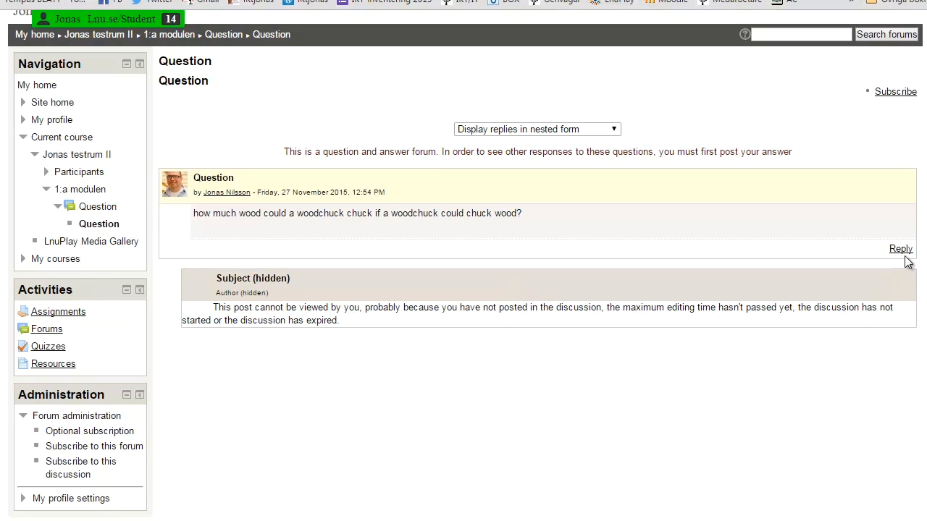
# - Post the reply 'None!' to the woodchuck question
pyautogui.click(901, 248)
pyautogui.write('None!')
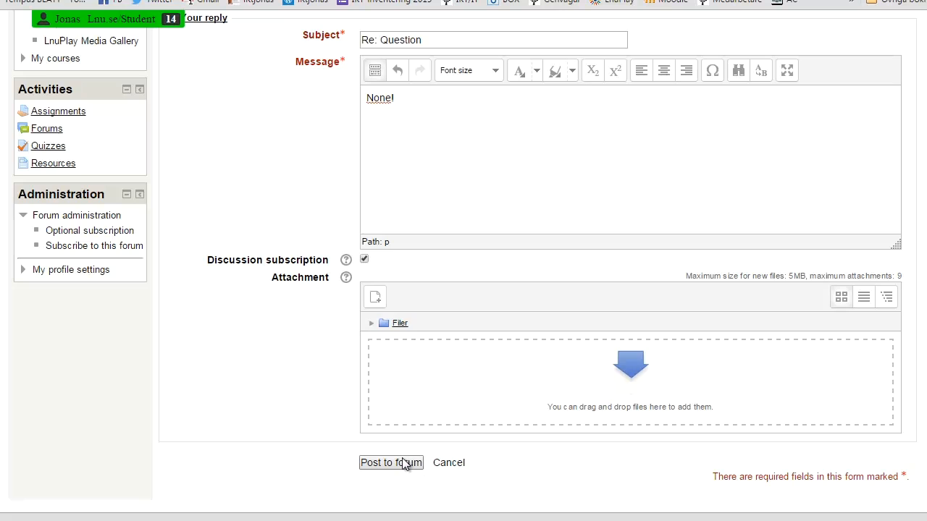
pyautogui.click(391, 463)
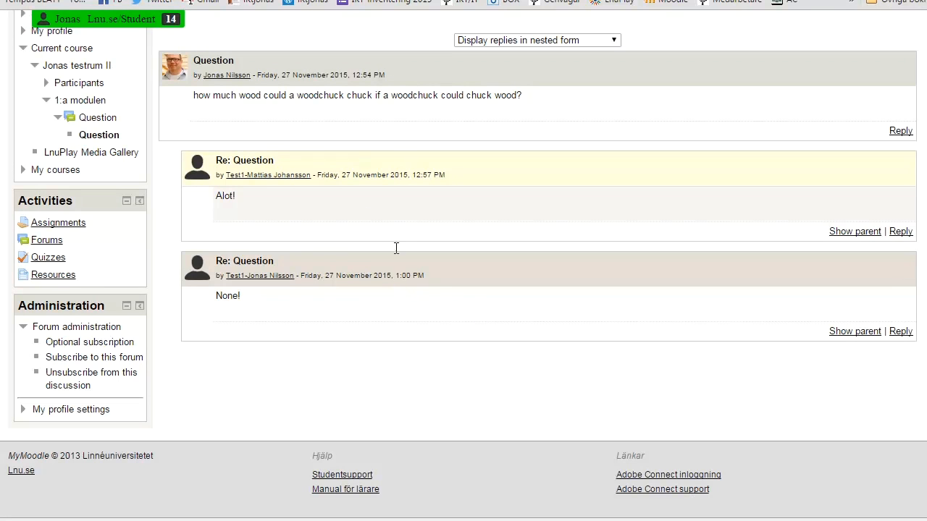
pyautogui.moveTo(355, 233)
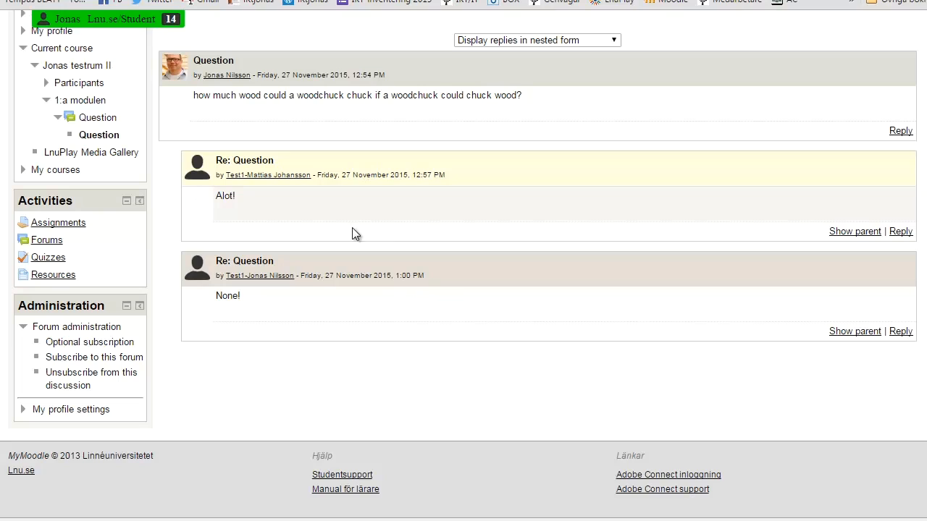
pyautogui.moveTo(364, 221)
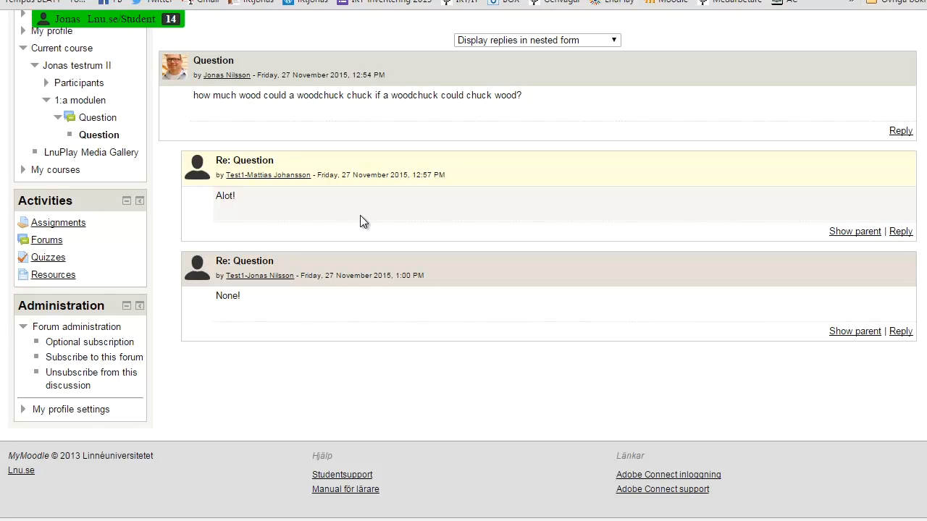